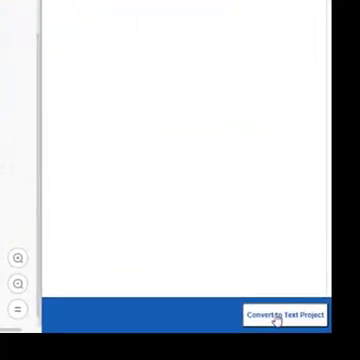
# Convert the blocks project to a Python text project, confirming the save prompt
pyautogui.click(290, 316)
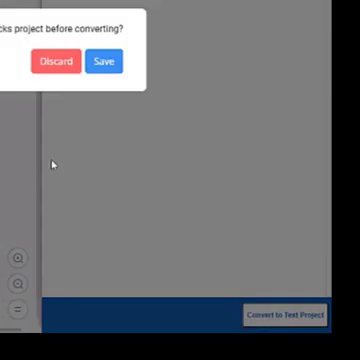
pyautogui.click(56, 60)
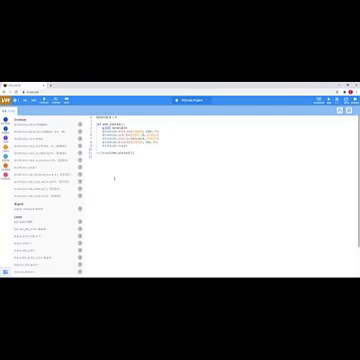
pyautogui.click(40, 156)
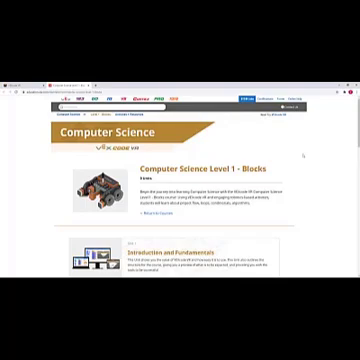
# Scroll through the Level 1 Blocks unit list toward the Navigating a Maze unit
pyautogui.scroll(-3)
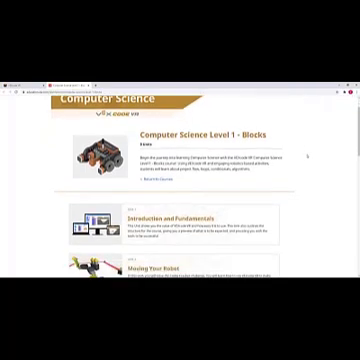
pyautogui.scroll(-3)
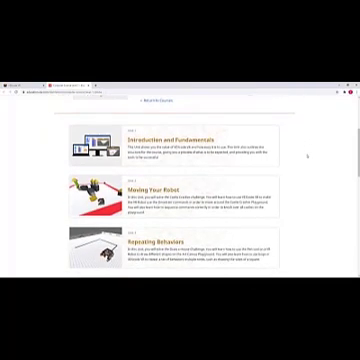
pyautogui.scroll(-3)
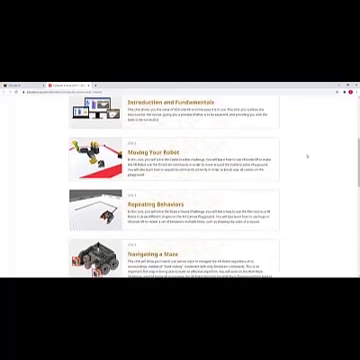
pyautogui.scroll(-3)
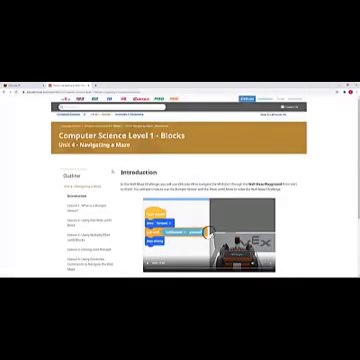
pyautogui.scroll(-3)
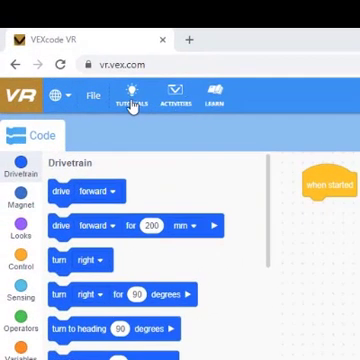
# Return to the VEXcode VR education page and scroll to the Activities grid with Coral Reef Cleanup
pyautogui.click(132, 96)
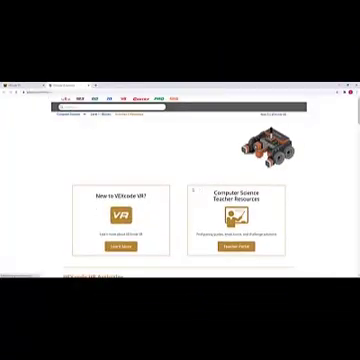
pyautogui.scroll(-3)
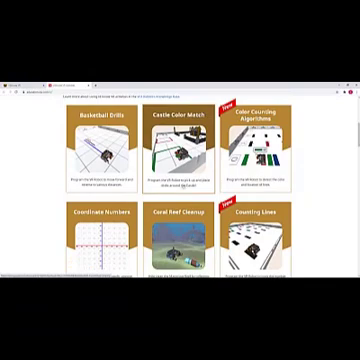
pyautogui.scroll(-3)
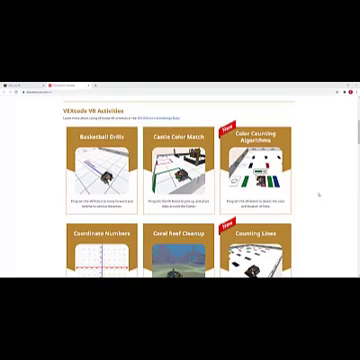
# Scroll through the Computer Science Fundamentals Resources page
pyautogui.scroll(3)
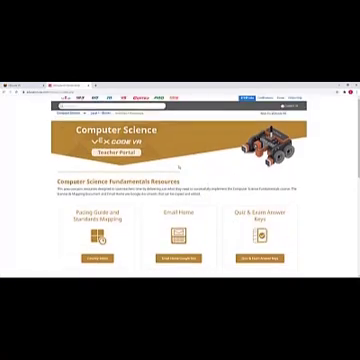
pyautogui.scroll(-3)
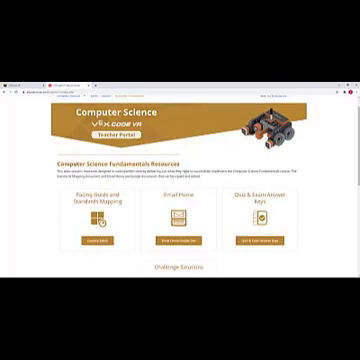
pyautogui.scroll(-3)
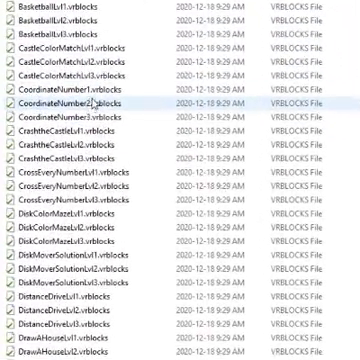
pyautogui.scroll(-3)
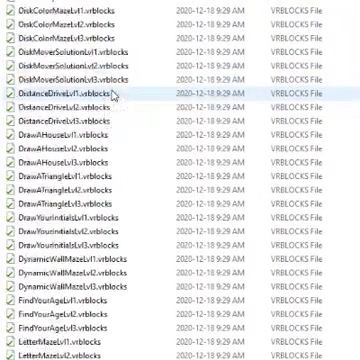
pyautogui.scroll(-3)
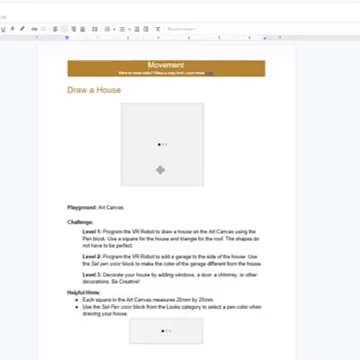
# Scroll down the Draw a House movement activity sheet to read the challenge
pyautogui.scroll(-3)
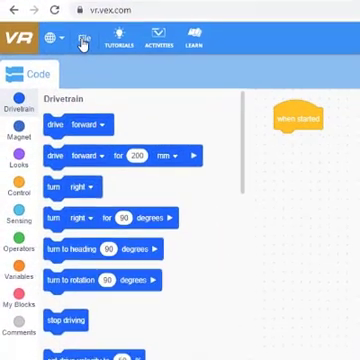
# Add a 'drive forward for 200 mm' block under 'when started'
pyautogui.click(84, 40)
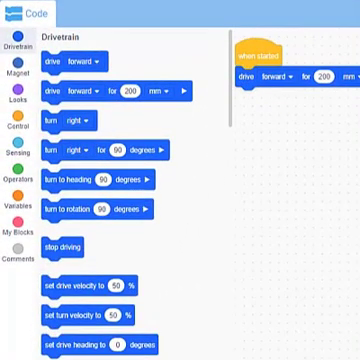
# Choose a distance unit from the drive block's unit dropdown
pyautogui.click(344, 80)
pyautogui.write('10')
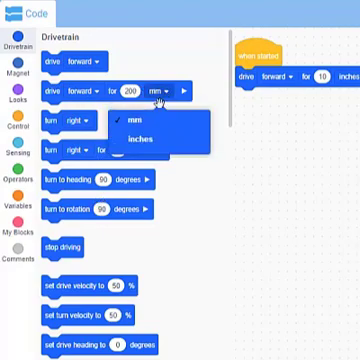
pyautogui.click(138, 142)
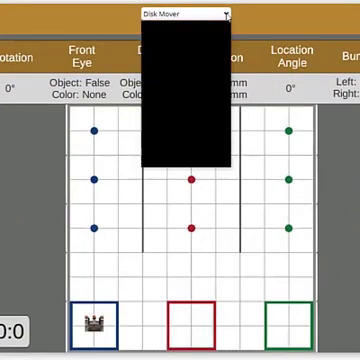
# Switch the playground from Disk Mover to Dynamic Wall Maze via the selector
pyautogui.click(232, 14)
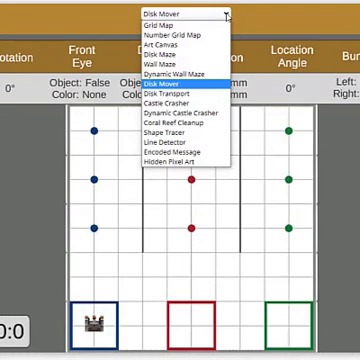
pyautogui.moveTo(184, 70)
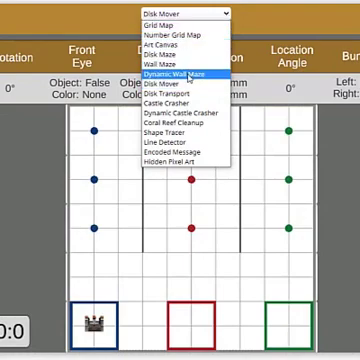
pyautogui.click(192, 72)
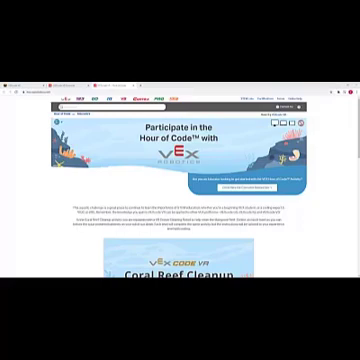
# Scroll through the Coral Reef Cleanup mission briefing and its levels
pyautogui.scroll(-3)
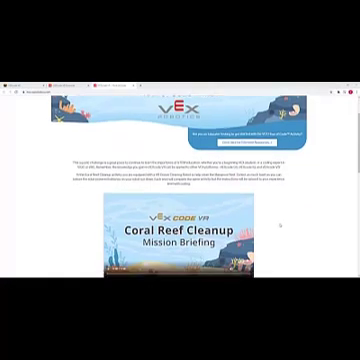
pyautogui.scroll(-3)
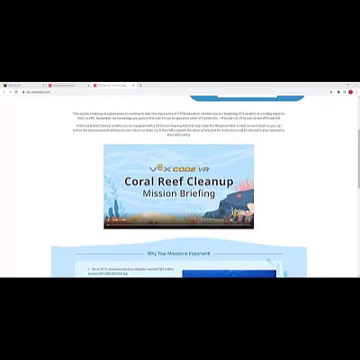
pyautogui.scroll(3)
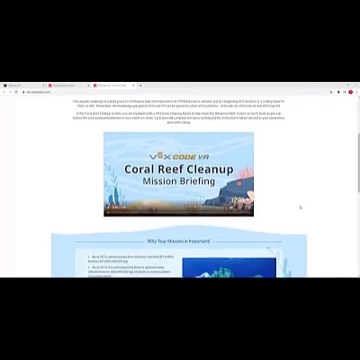
pyautogui.scroll(-3)
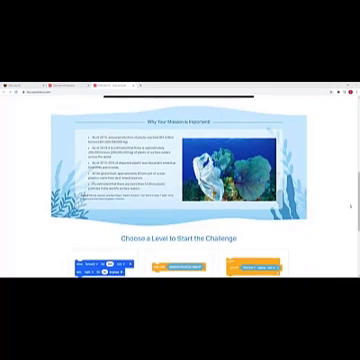
pyautogui.scroll(-3)
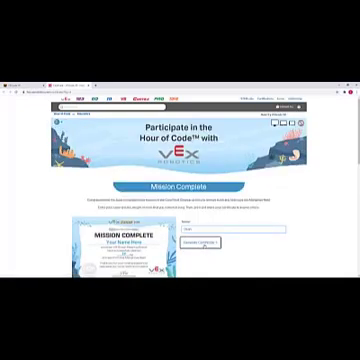
pyautogui.scroll(-3)
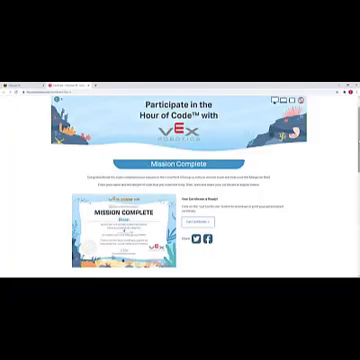
pyautogui.scroll(-3)
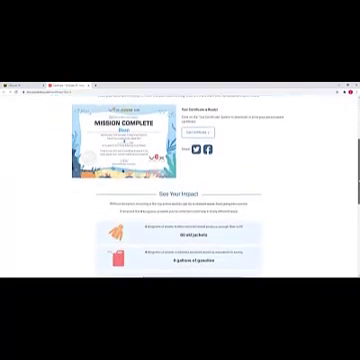